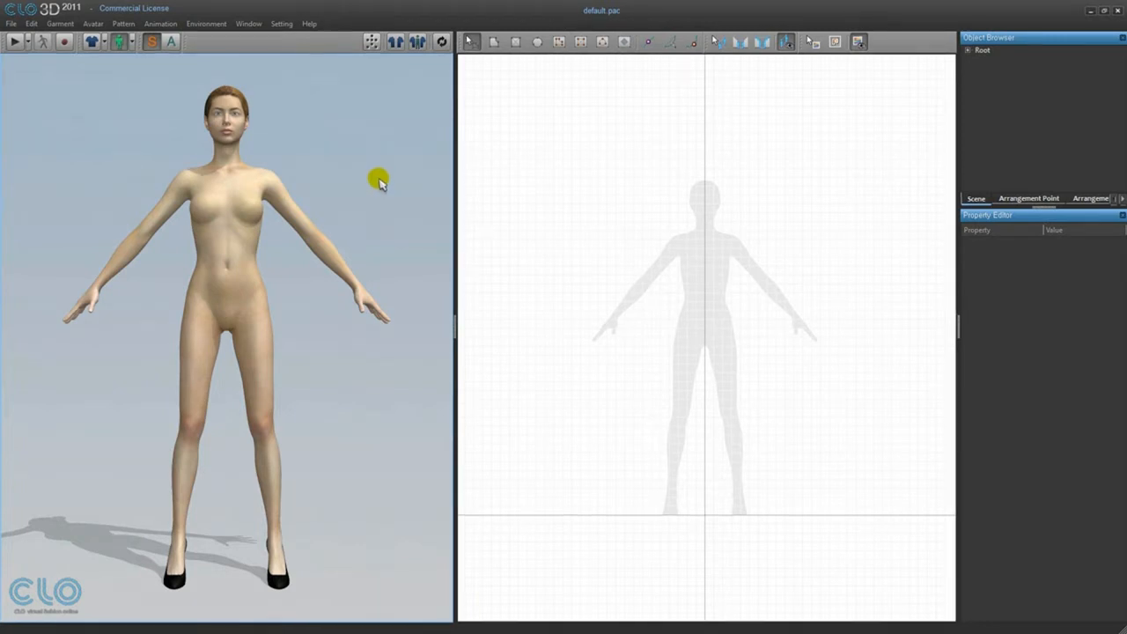
Open the woman_east_V0_1_3 avatar from Model > Avatar > Sizing at 800 scale
{"action": "left_click", "coordinate": [11, 23]}
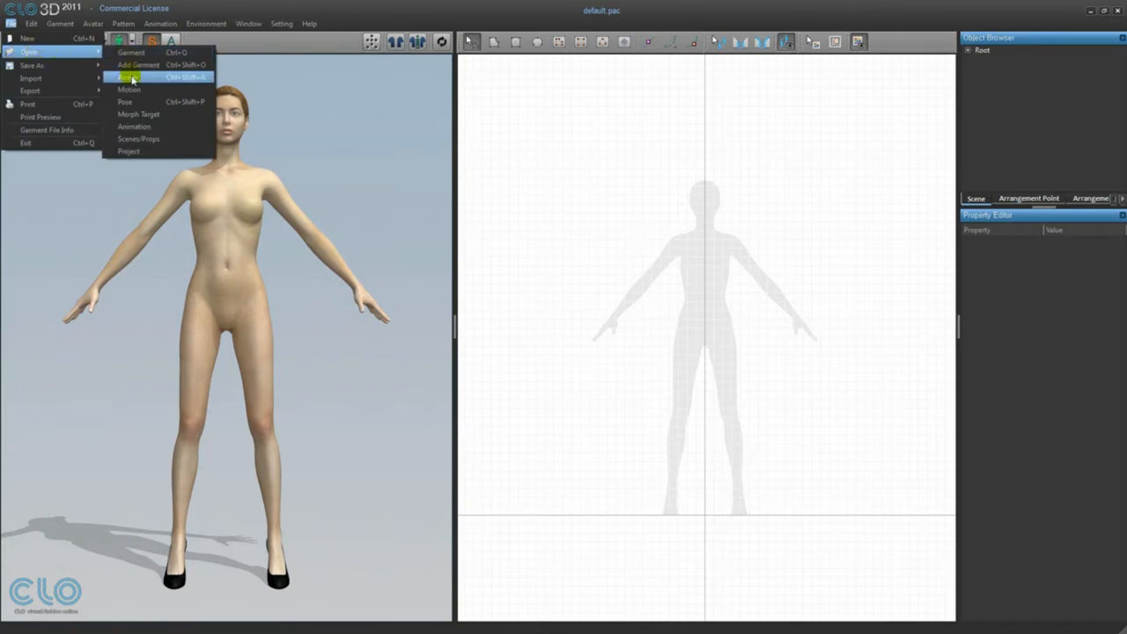
{"action": "left_click", "coordinate": [127, 77]}
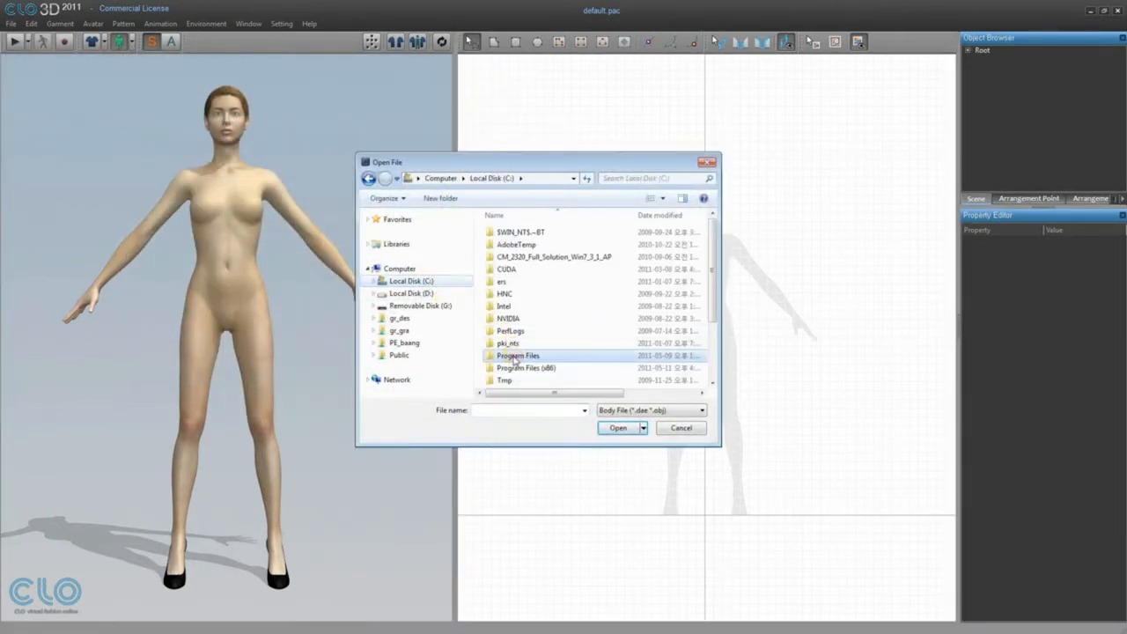
{"action": "double_click", "coordinate": [518, 356]}
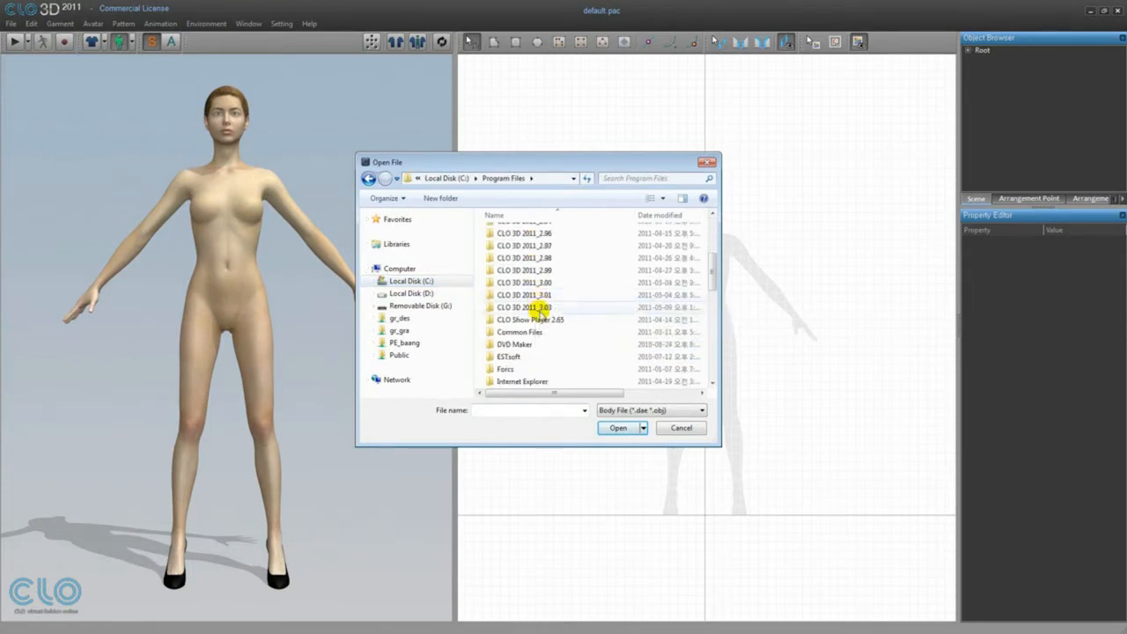
{"action": "mouse_move", "coordinate": [524, 307]}
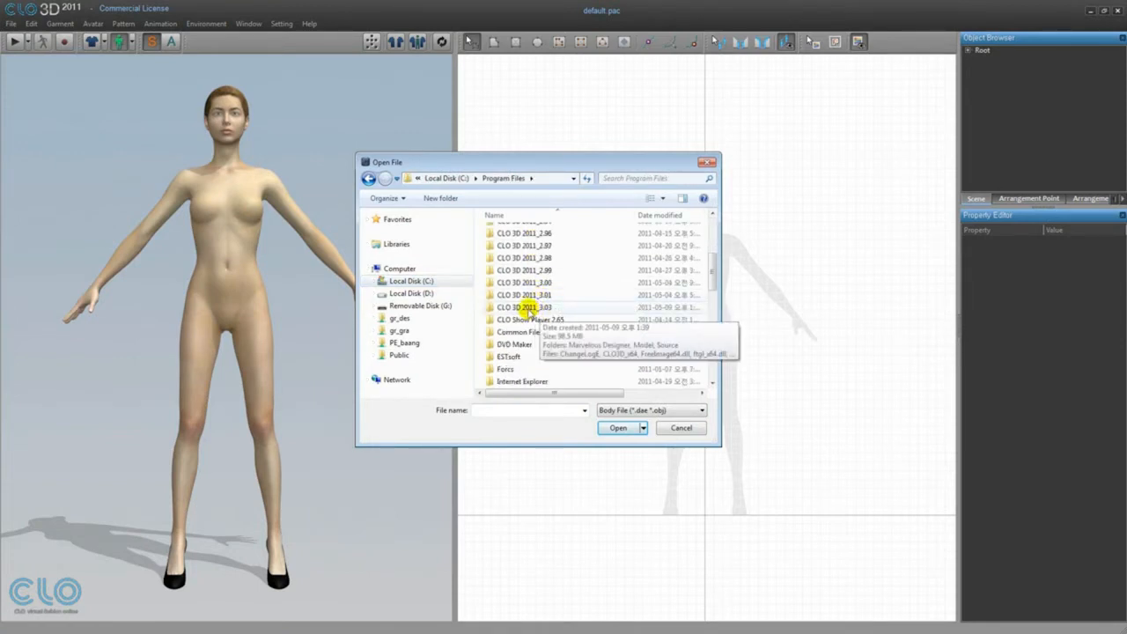
{"action": "double_click", "coordinate": [524, 307]}
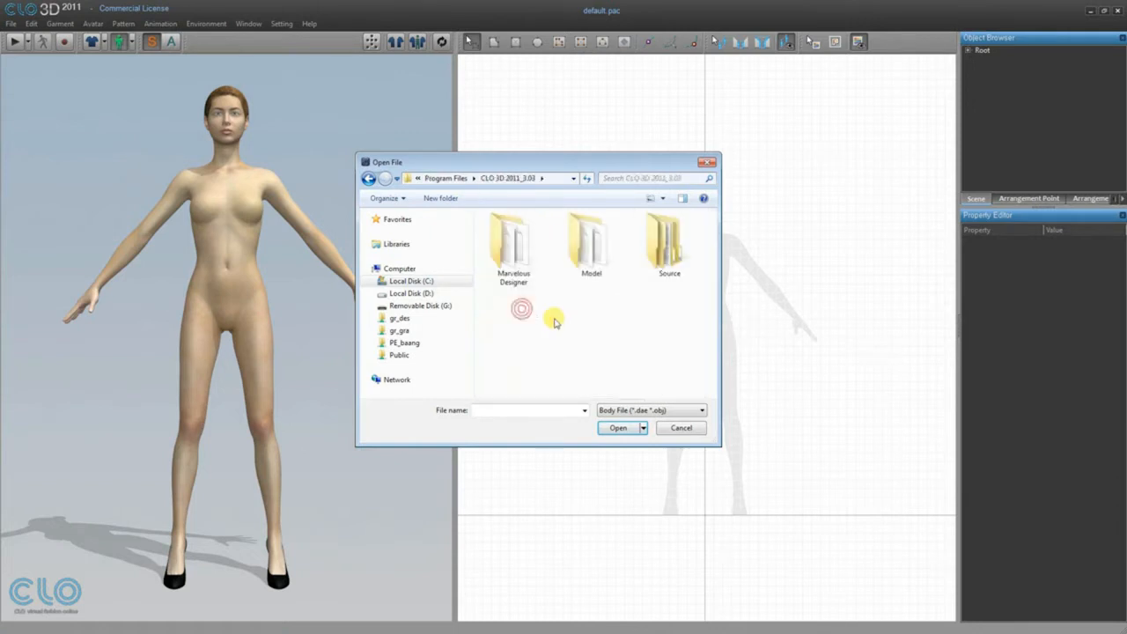
{"action": "left_click", "coordinate": [591, 242]}
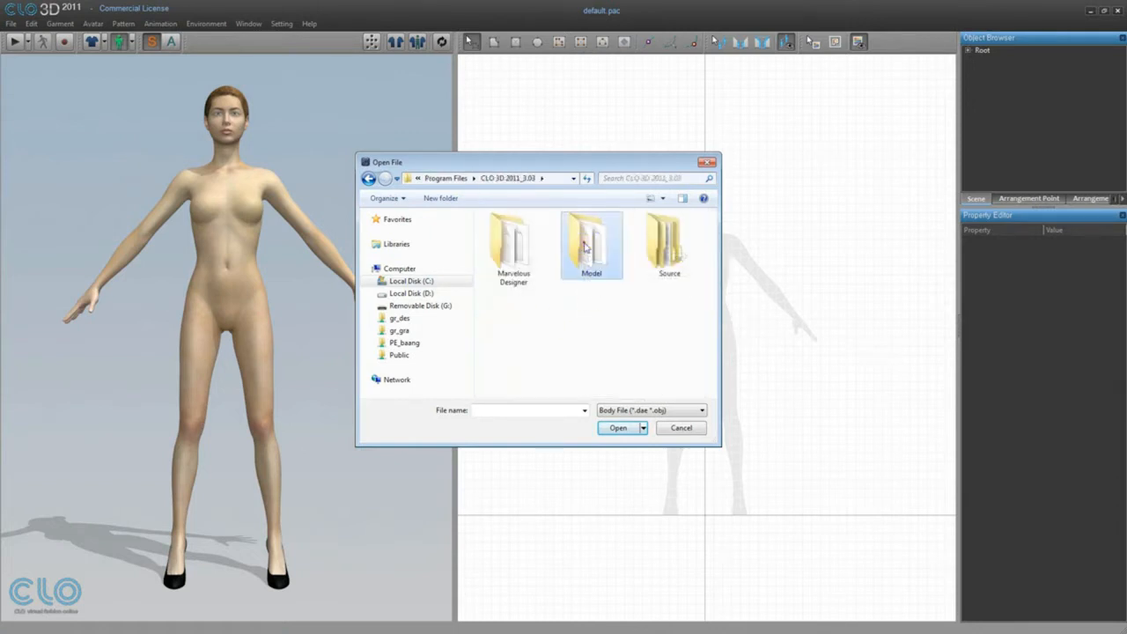
{"action": "double_click", "coordinate": [591, 239]}
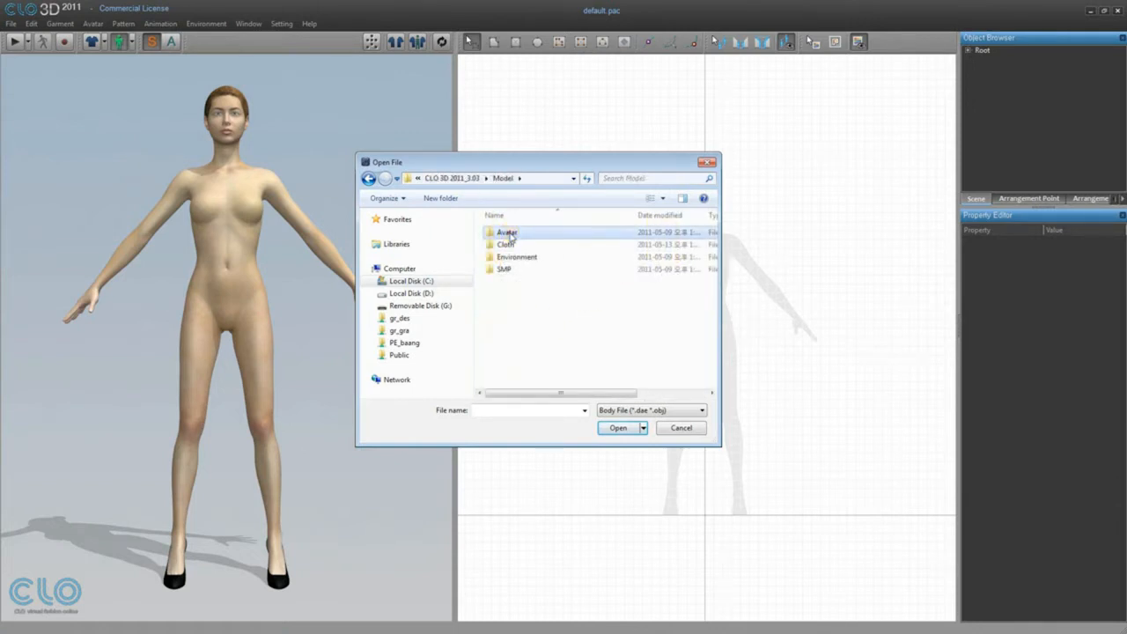
{"action": "double_click", "coordinate": [505, 231]}
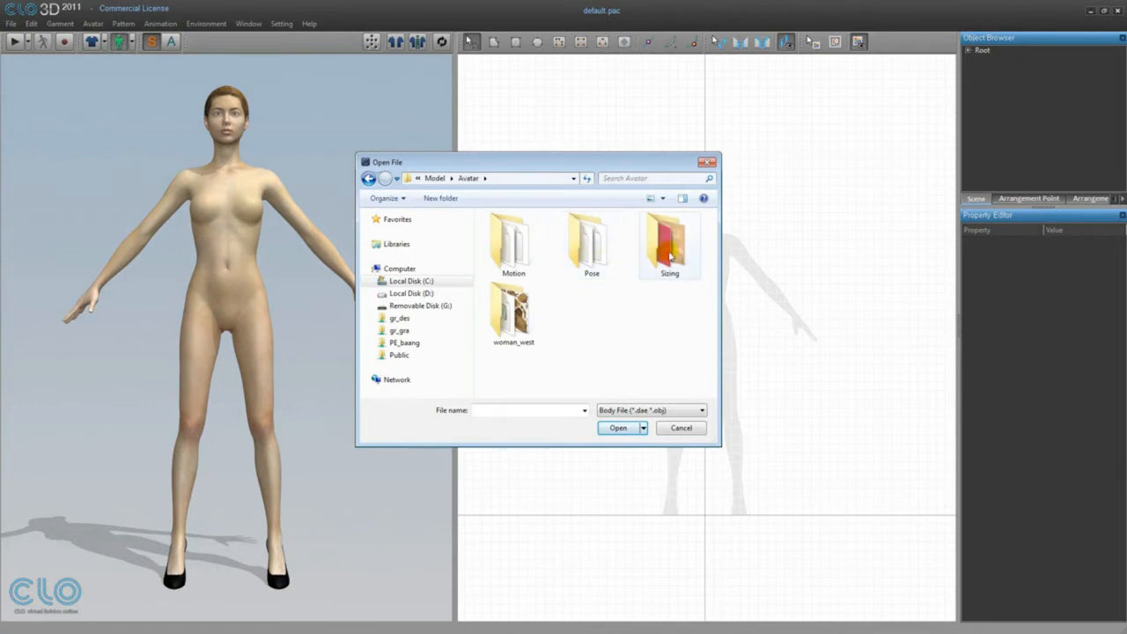
{"action": "double_click", "coordinate": [669, 242]}
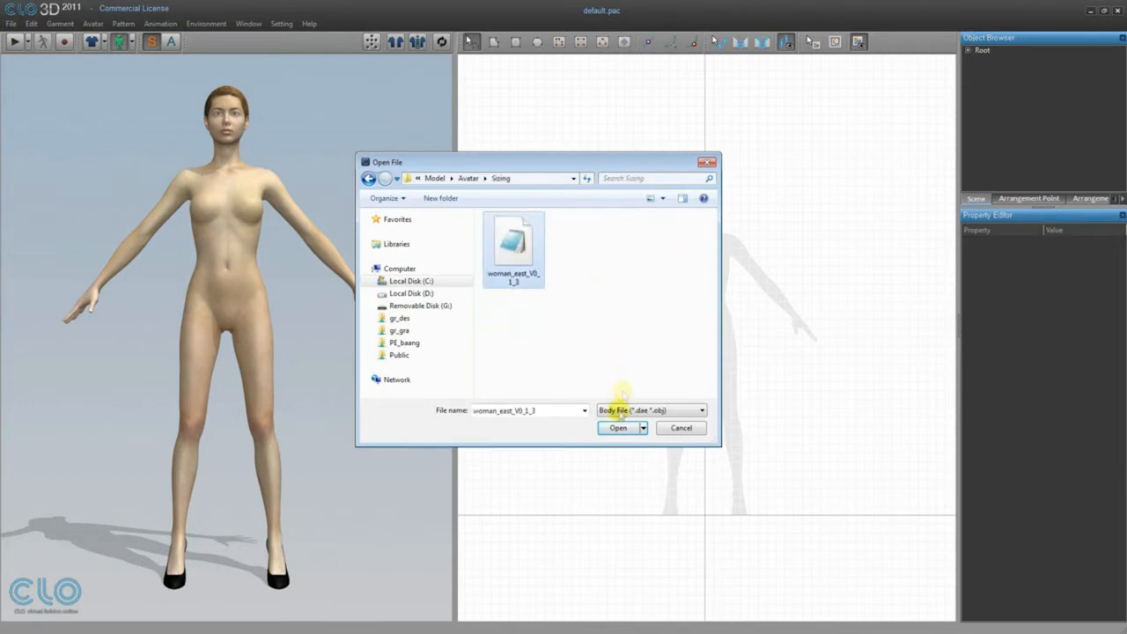
{"action": "left_click", "coordinate": [617, 428]}
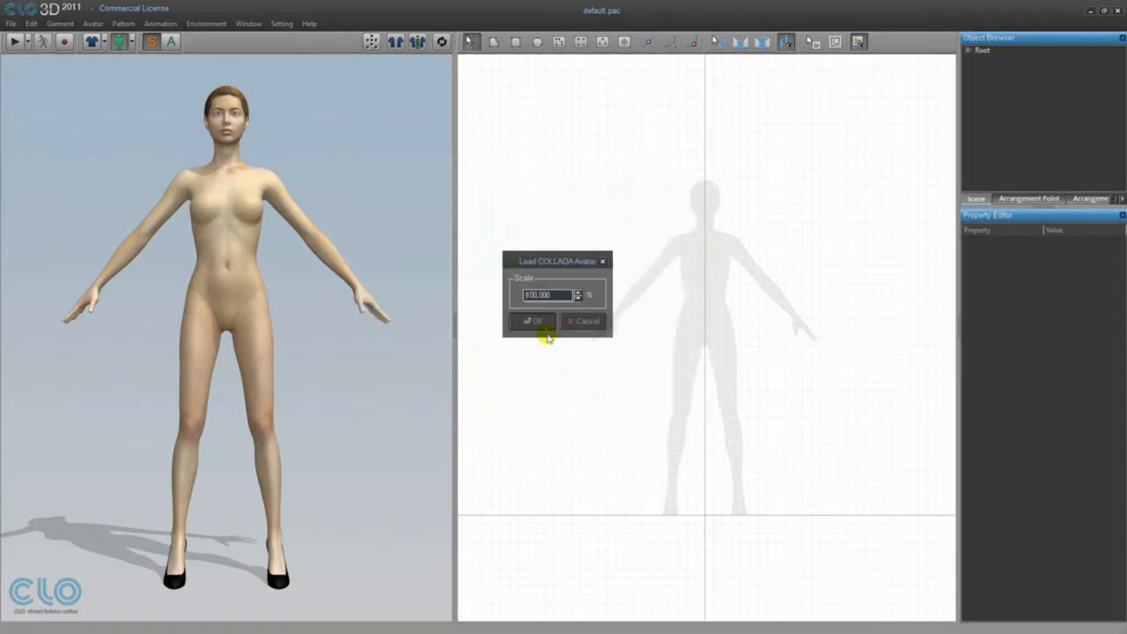
{"action": "left_click", "coordinate": [532, 321]}
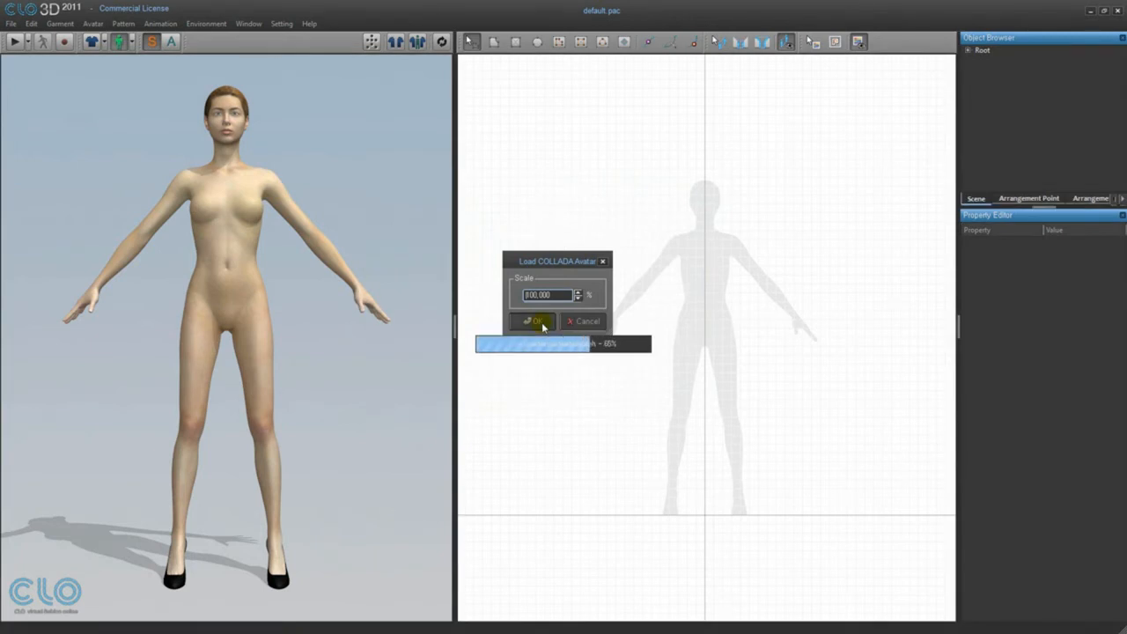
Open the Avatar Size Editor, dismiss the no-size-data notice, and browse for a size file
{"action": "left_click", "coordinate": [533, 321]}
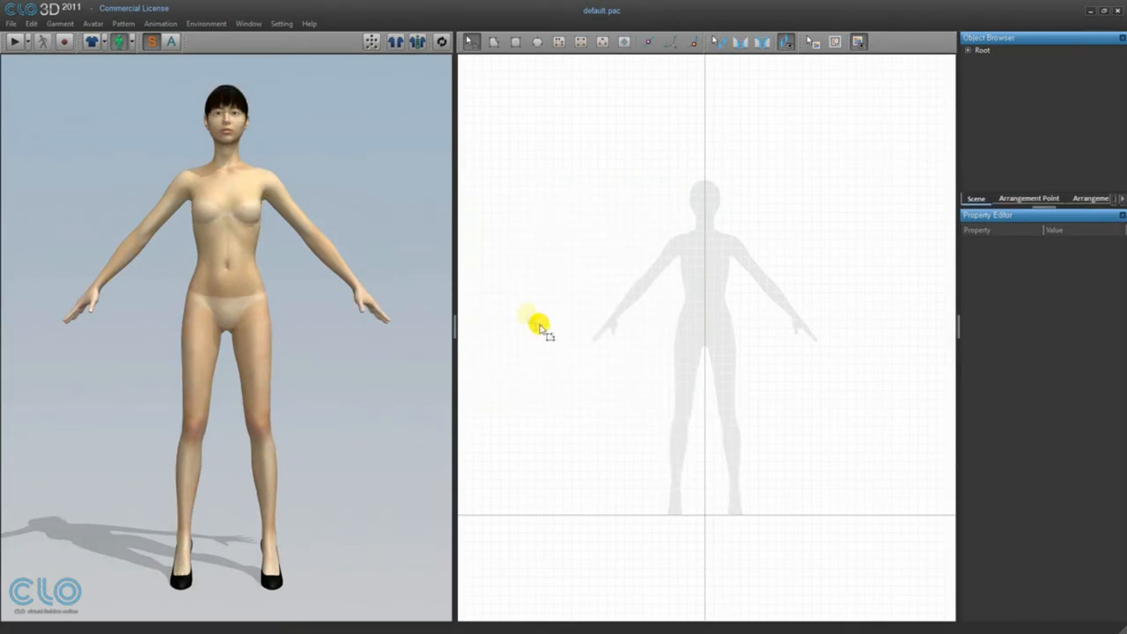
{"action": "left_click", "coordinate": [248, 23]}
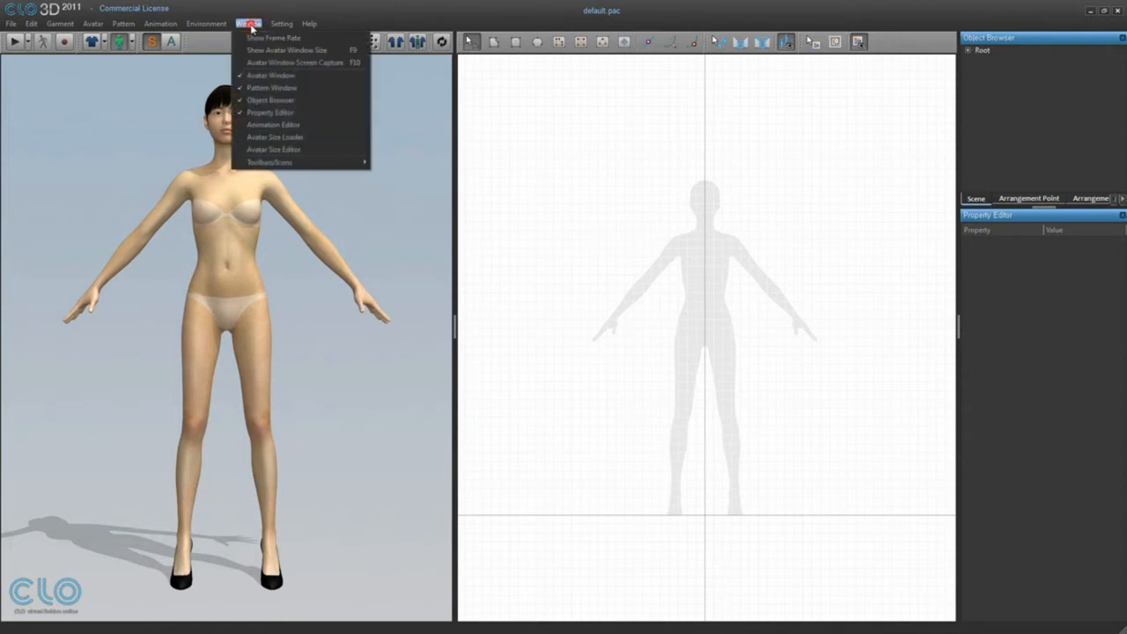
{"action": "mouse_move", "coordinate": [274, 149]}
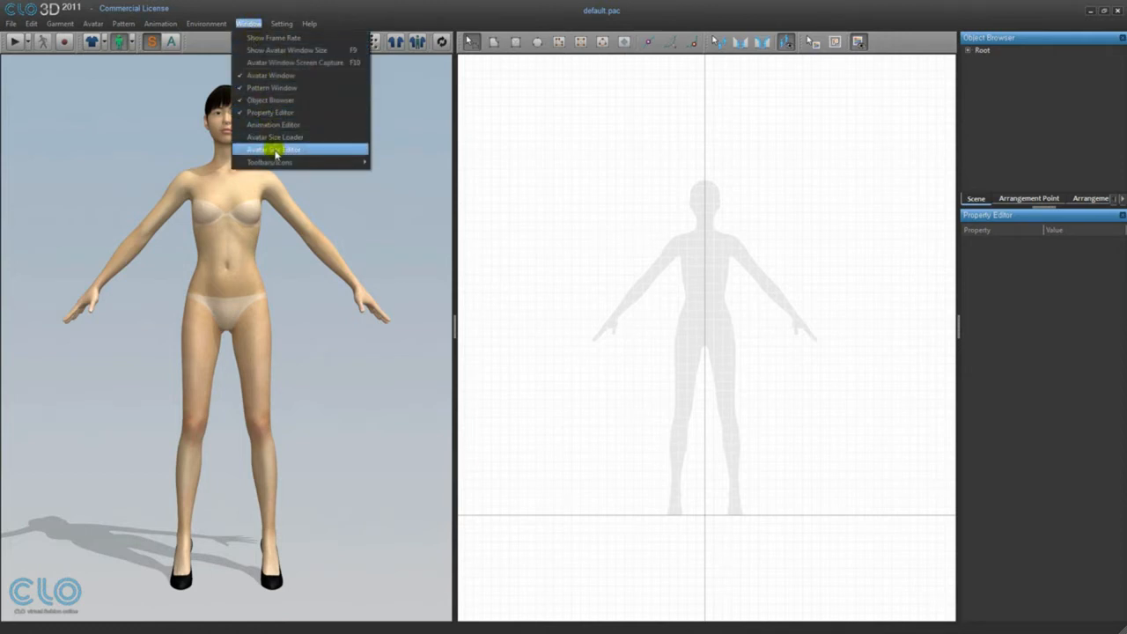
{"action": "left_click", "coordinate": [273, 149]}
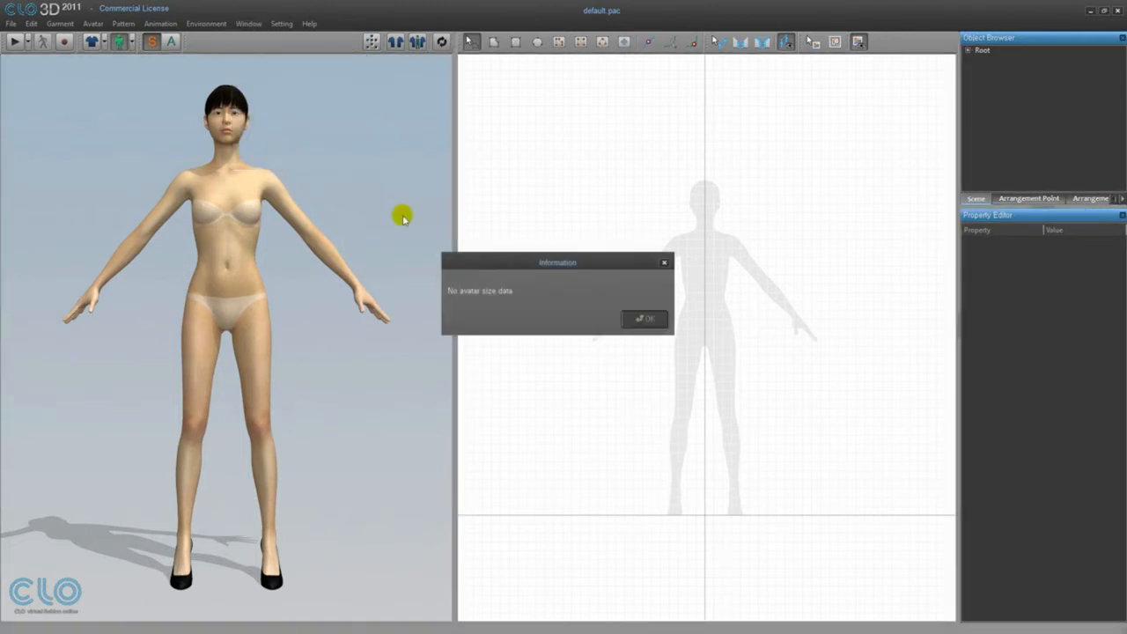
{"action": "mouse_move", "coordinate": [493, 304]}
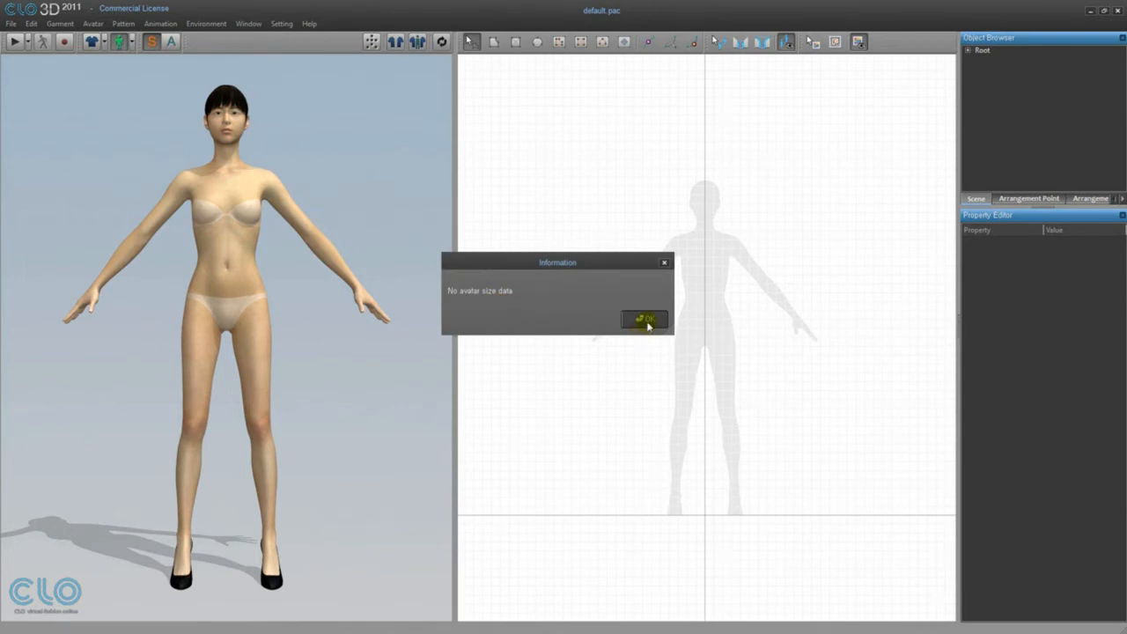
{"action": "left_click", "coordinate": [643, 318]}
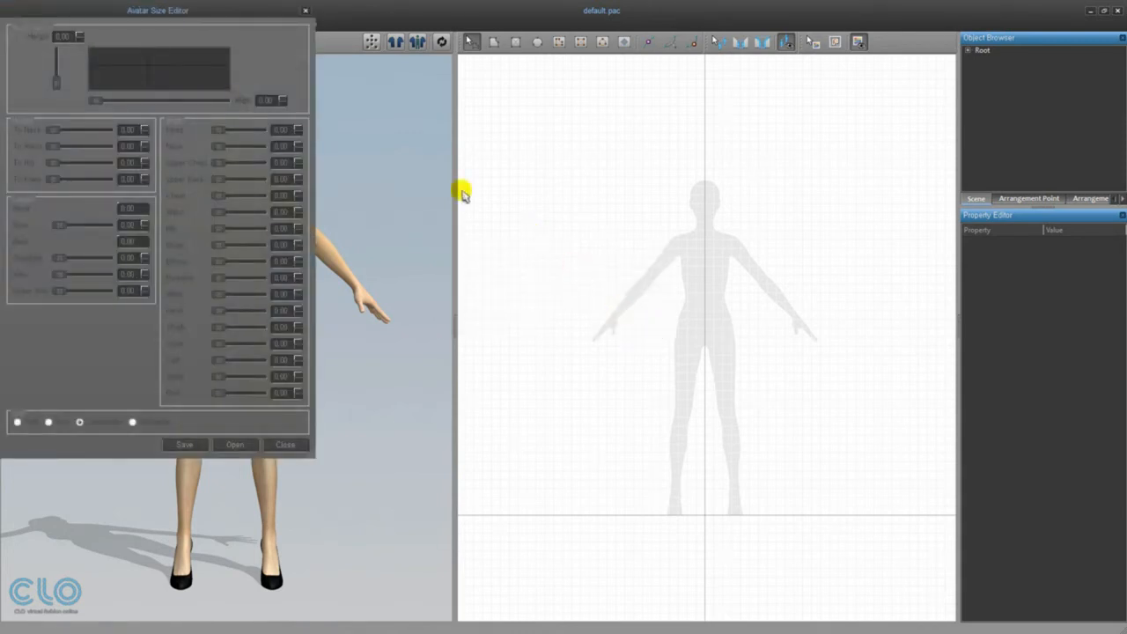
{"action": "left_click_drag", "start_coordinate": [158, 11], "coordinate": [666, 107]}
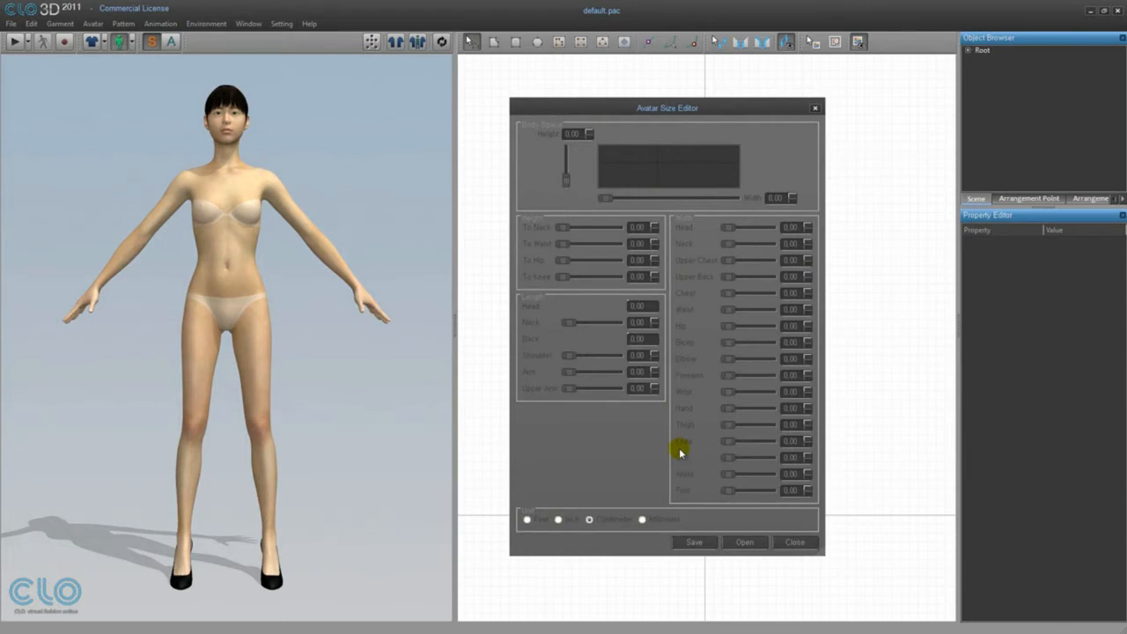
{"action": "left_click", "coordinate": [744, 541]}
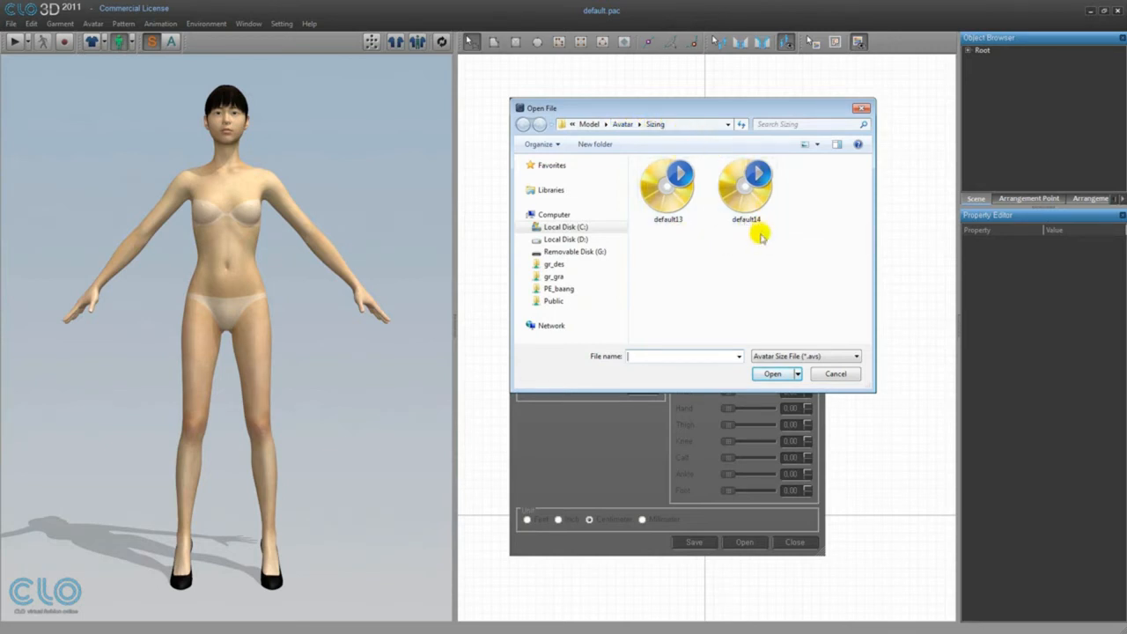
Load the default14 size file, giving height 180.35 and waist 63.84
{"action": "left_click", "coordinate": [745, 190]}
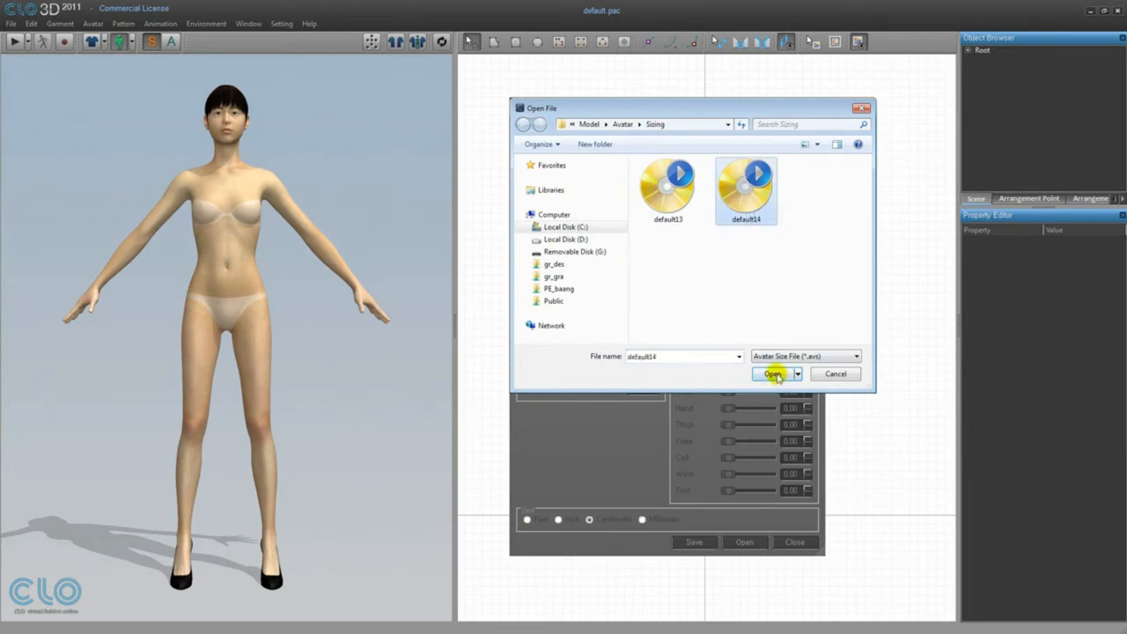
{"action": "left_click", "coordinate": [772, 373]}
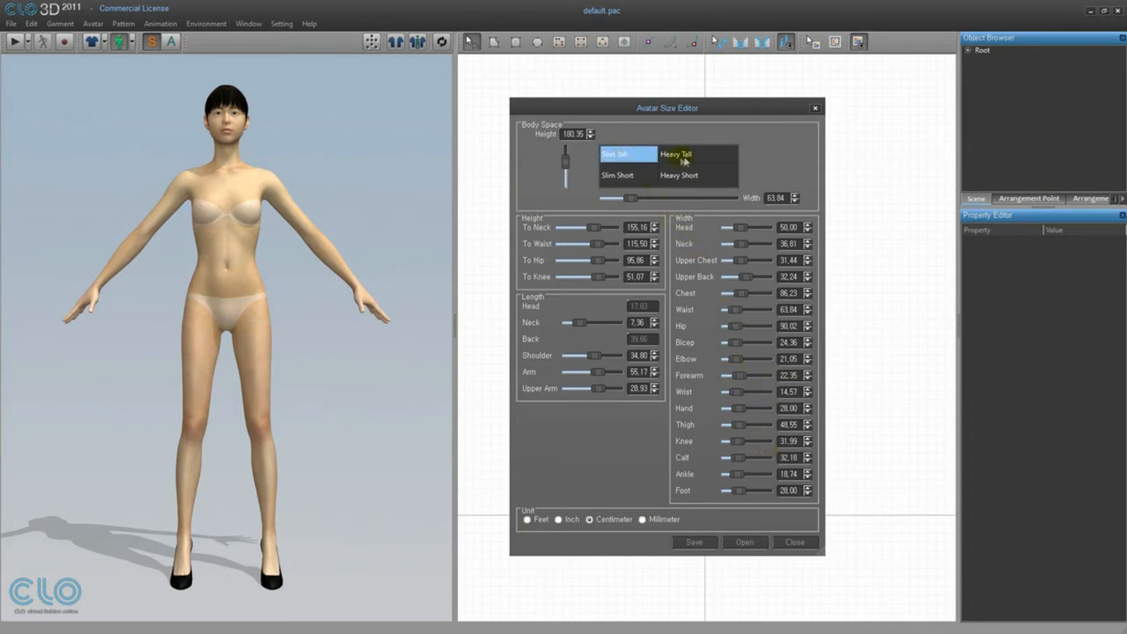
Choose the Slim Short body type, then raise height to 184.85 and widen to 91.90
{"action": "left_click", "coordinate": [678, 174]}
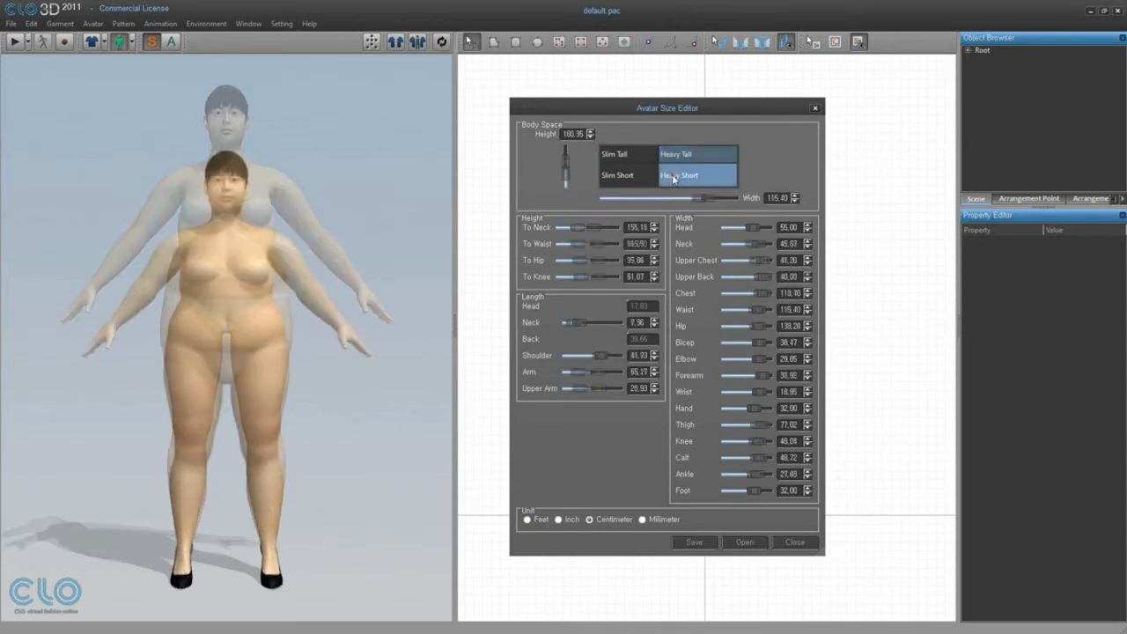
{"action": "left_click", "coordinate": [626, 175]}
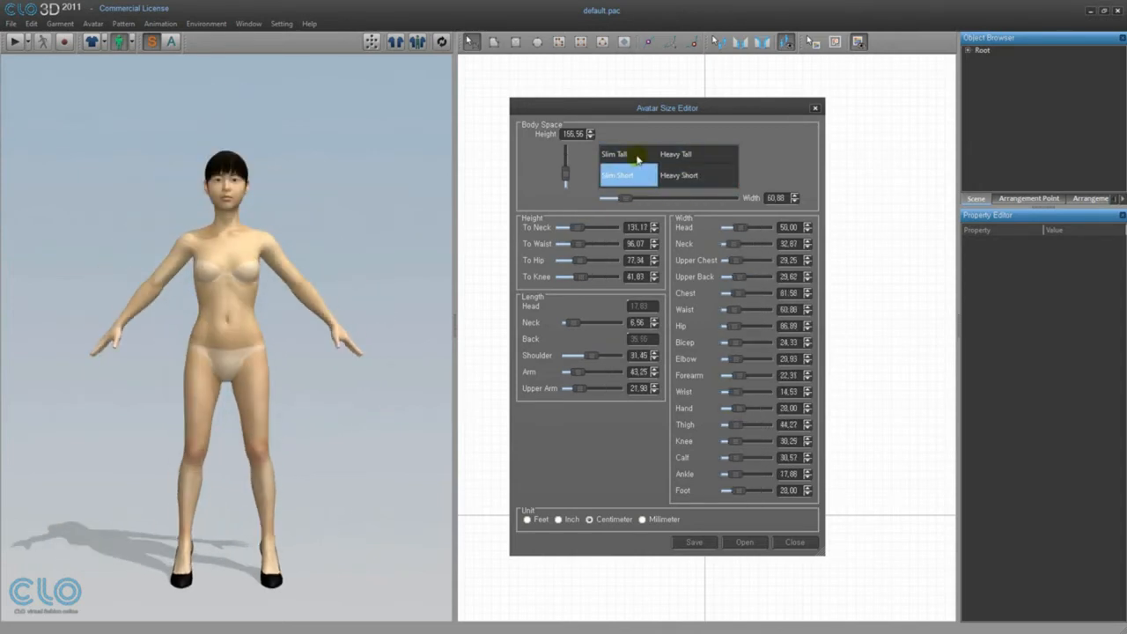
{"action": "left_click", "coordinate": [621, 175]}
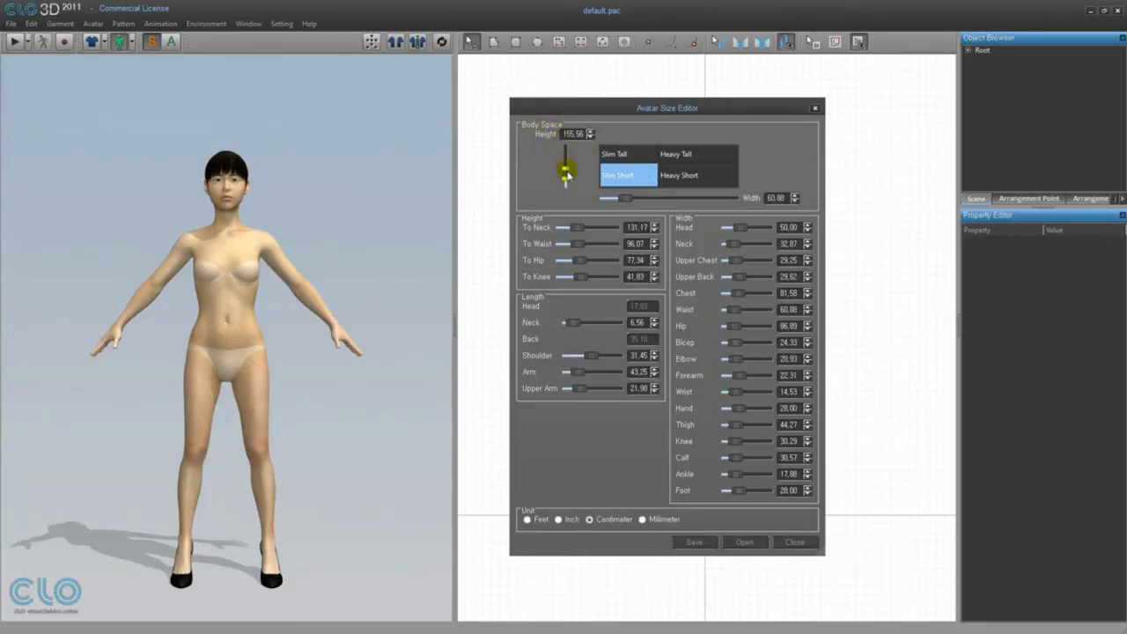
{"action": "left_click_drag", "start_coordinate": [565, 173], "coordinate": [565, 157]}
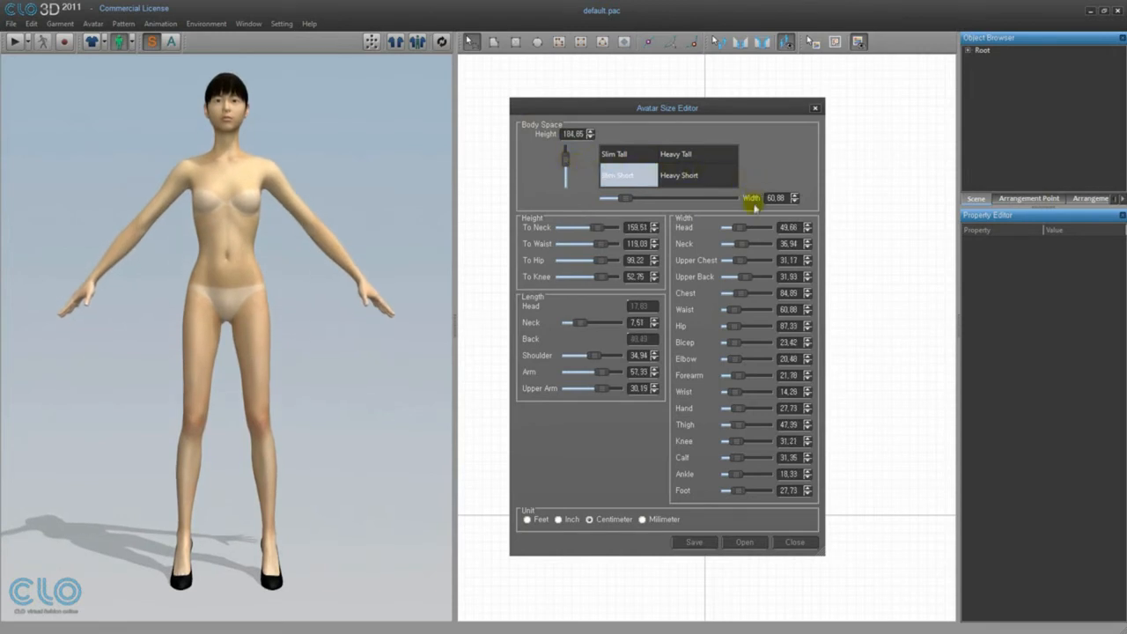
{"action": "left_click_drag", "start_coordinate": [753, 197], "coordinate": [647, 198]}
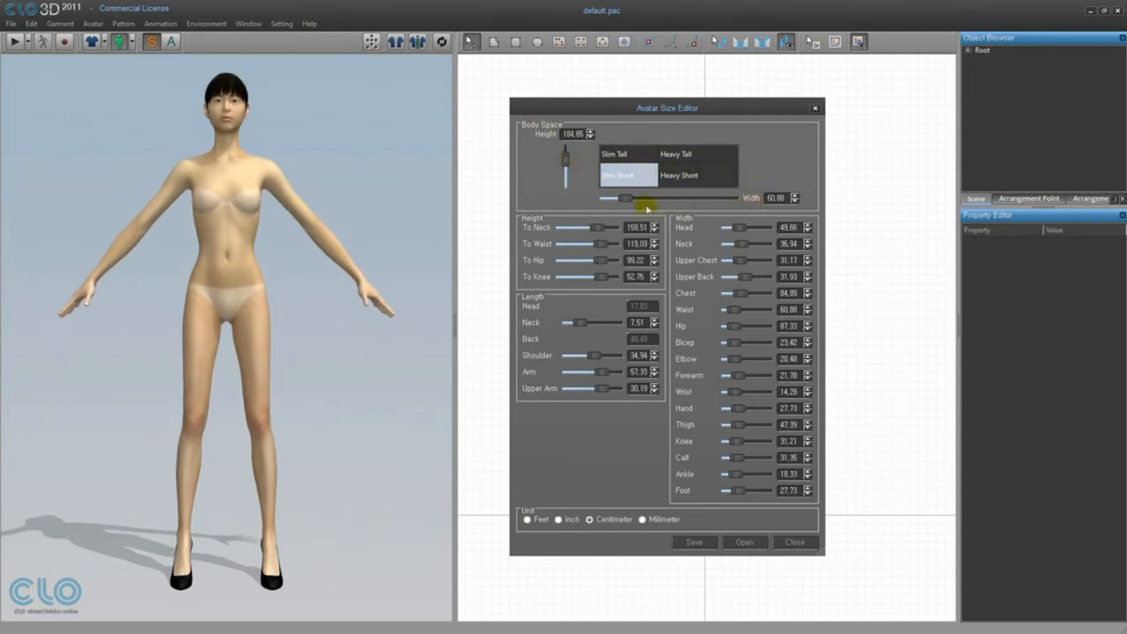
{"action": "left_click_drag", "start_coordinate": [622, 198], "coordinate": [671, 198]}
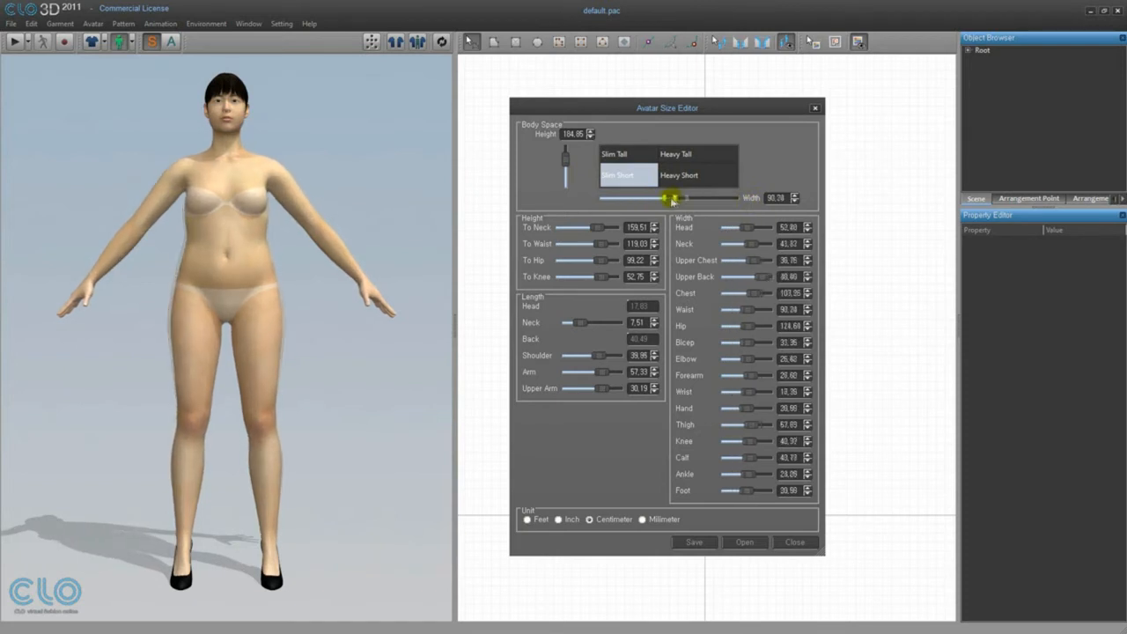
{"action": "left_click_drag", "start_coordinate": [671, 198], "coordinate": [758, 198]}
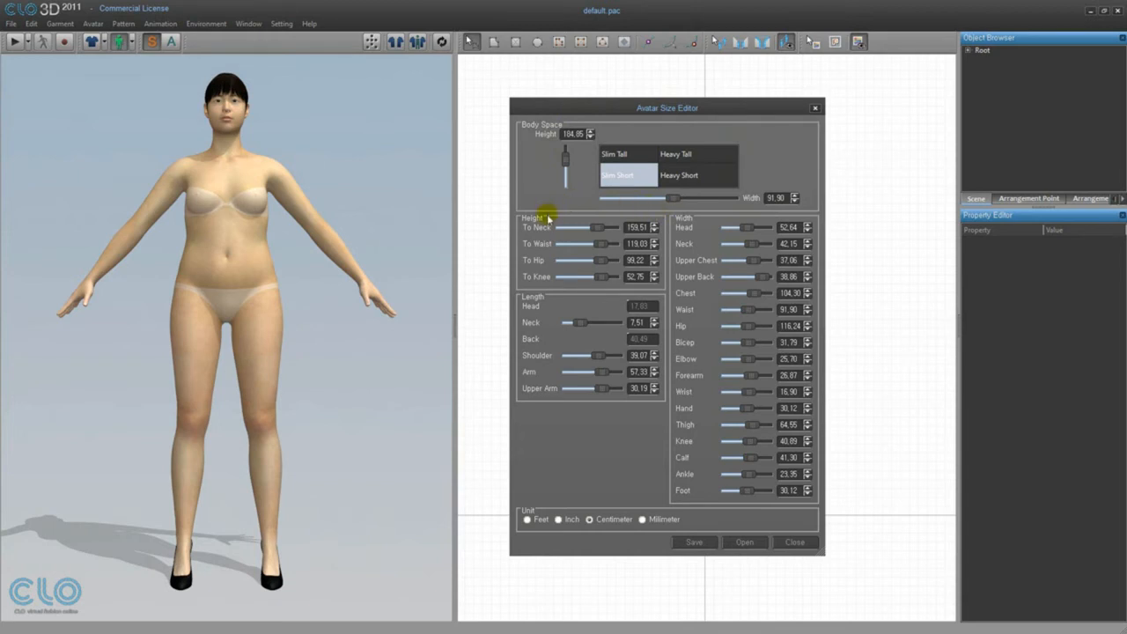
{"action": "mouse_move", "coordinate": [539, 292]}
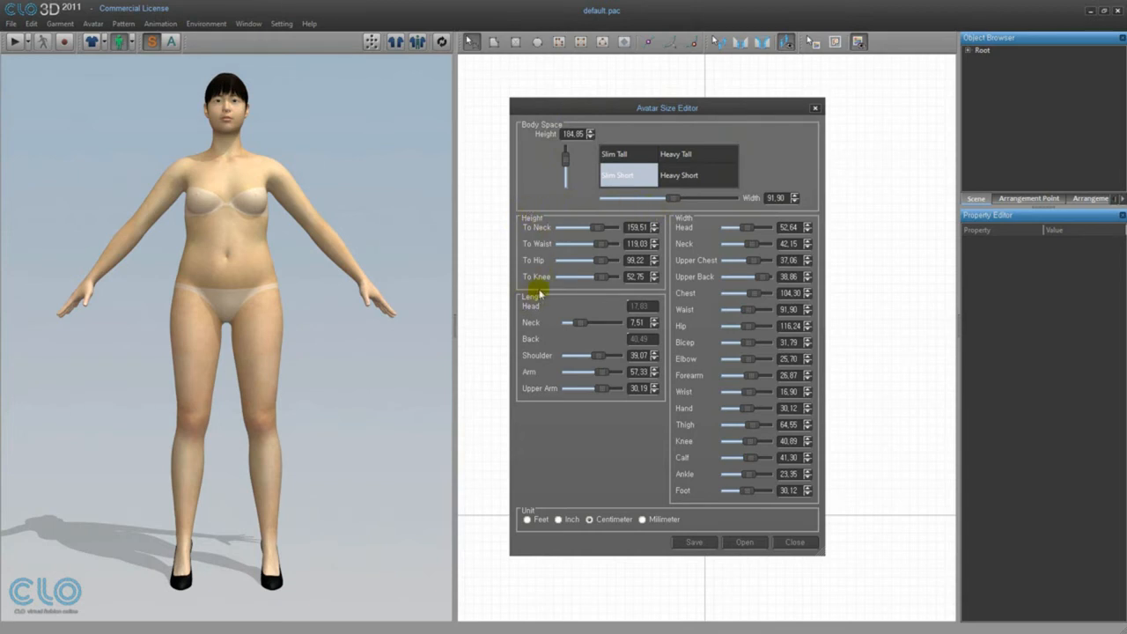
{"action": "mouse_move", "coordinate": [692, 220]}
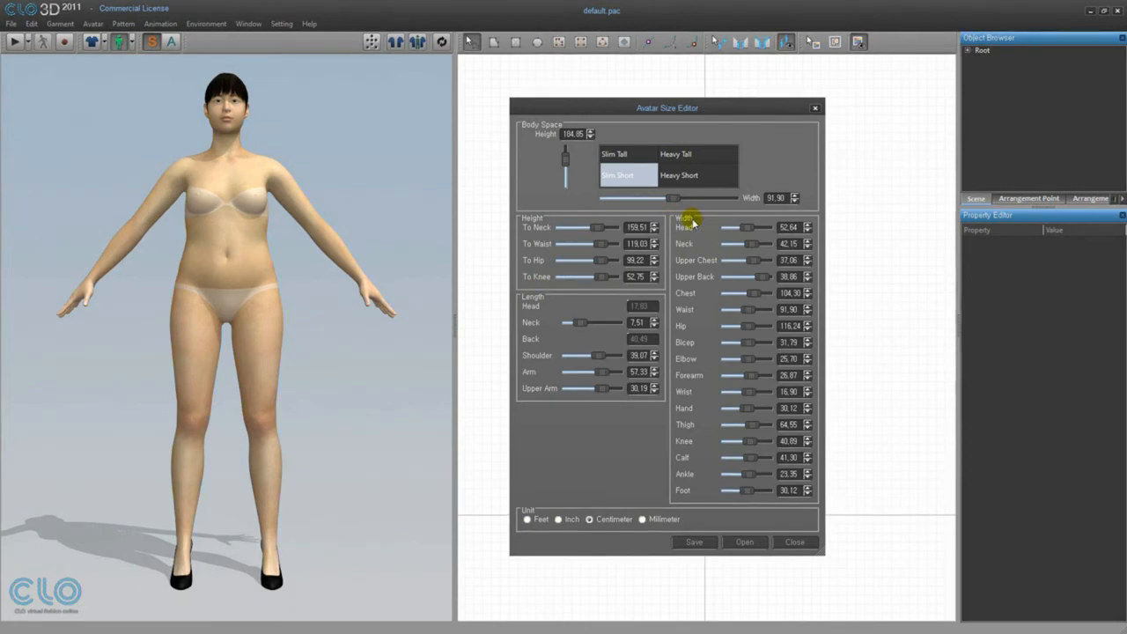
Lower the neck, waist, hip and knee heights, bringing overall height to 176.36
{"action": "left_click_drag", "start_coordinate": [603, 227], "coordinate": [597, 227]}
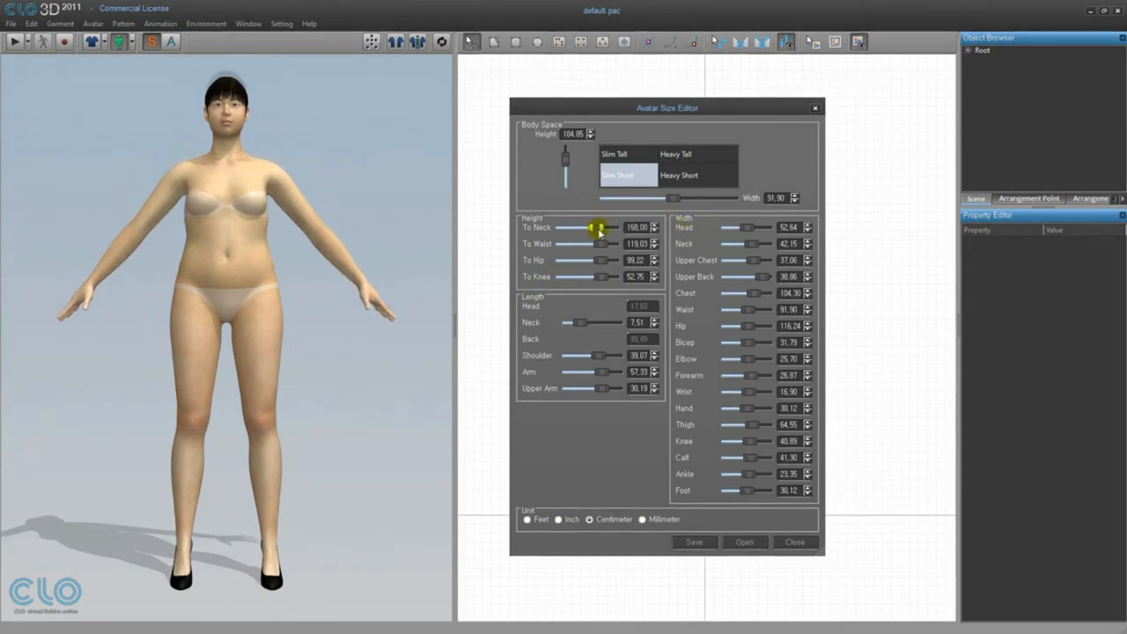
{"action": "left_click_drag", "start_coordinate": [603, 244], "coordinate": [589, 260]}
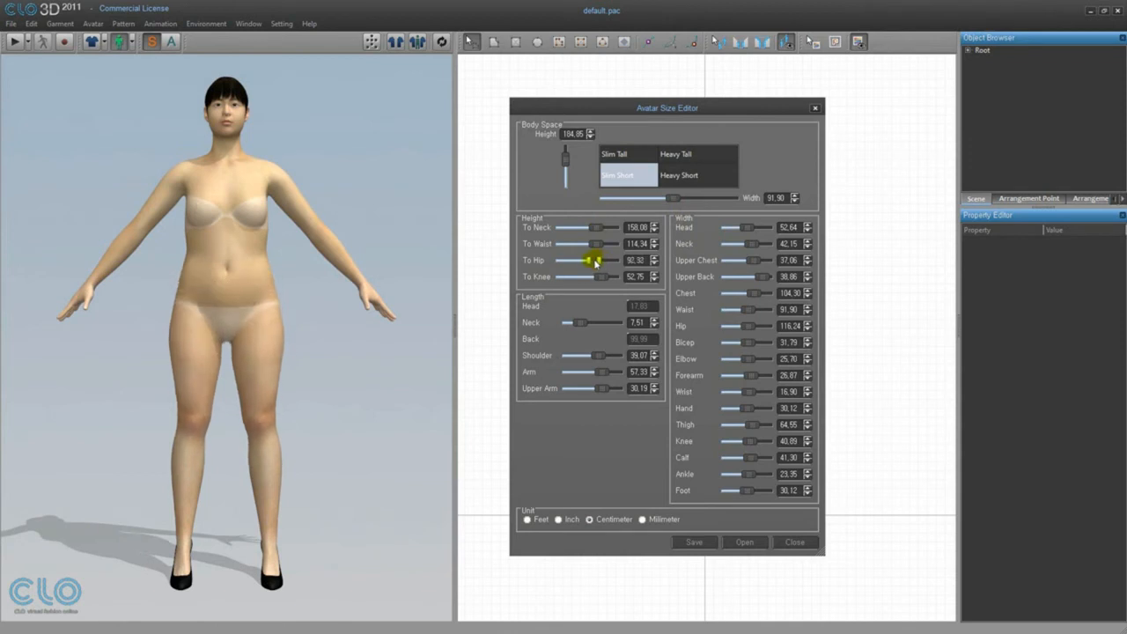
{"action": "left_click_drag", "start_coordinate": [616, 372], "coordinate": [599, 371]}
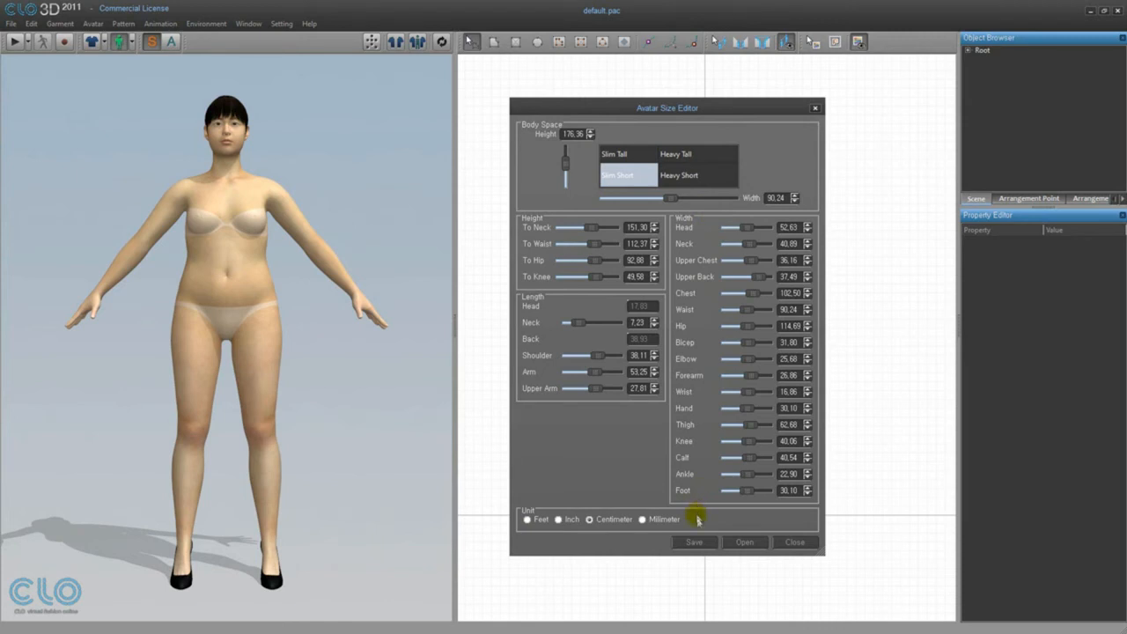
Save the measurements as the .avs avatar size file sized_avatar
{"action": "left_click", "coordinate": [694, 541]}
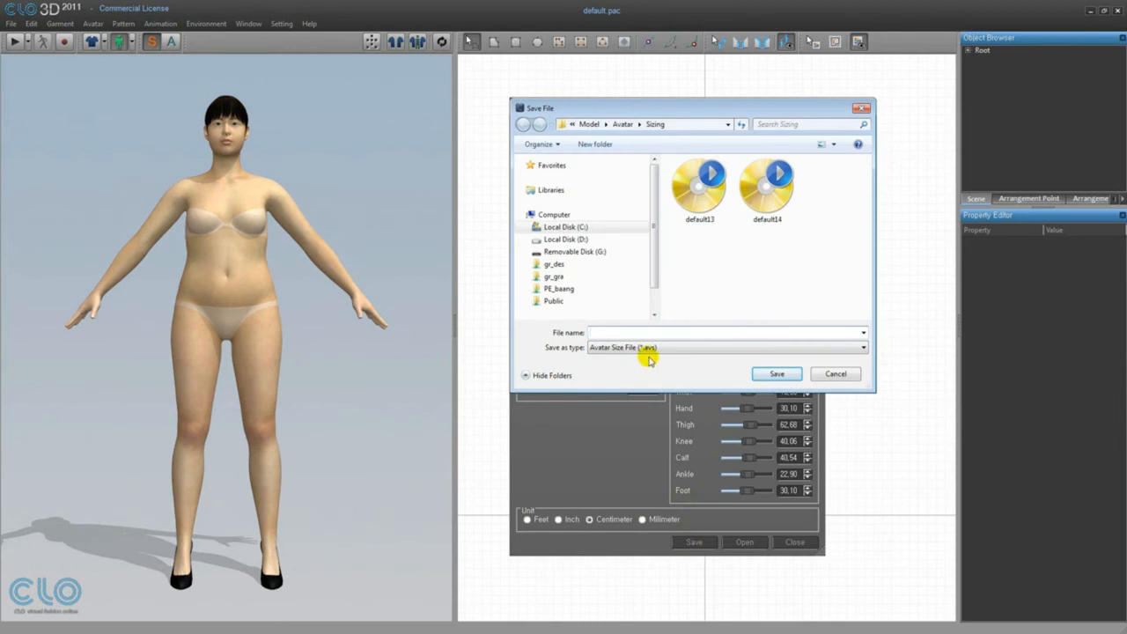
{"action": "type", "text": "sized_a"}
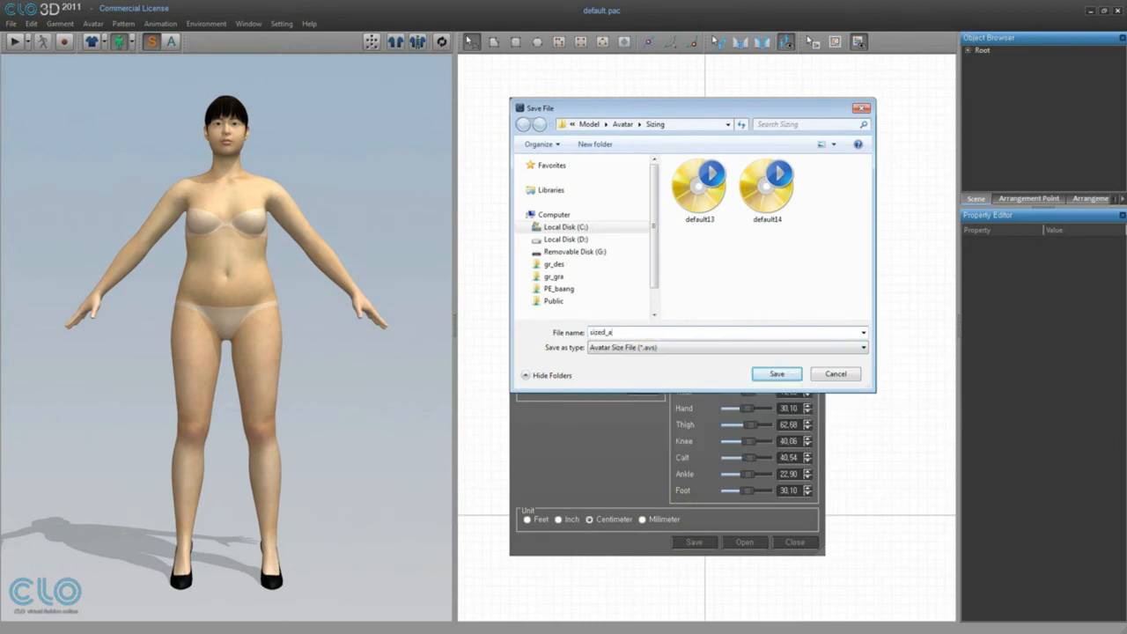
{"action": "left_click", "coordinate": [833, 373]}
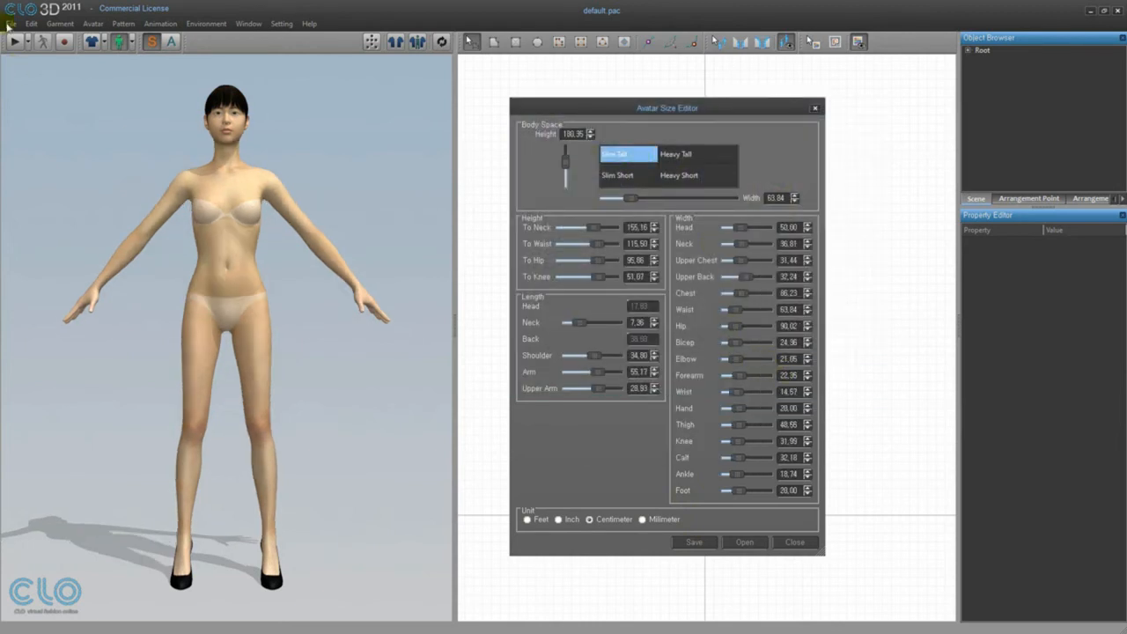
Open sizing.pac without saving, dressing the avatar in a white strapless dress
{"action": "left_click", "coordinate": [156, 42]}
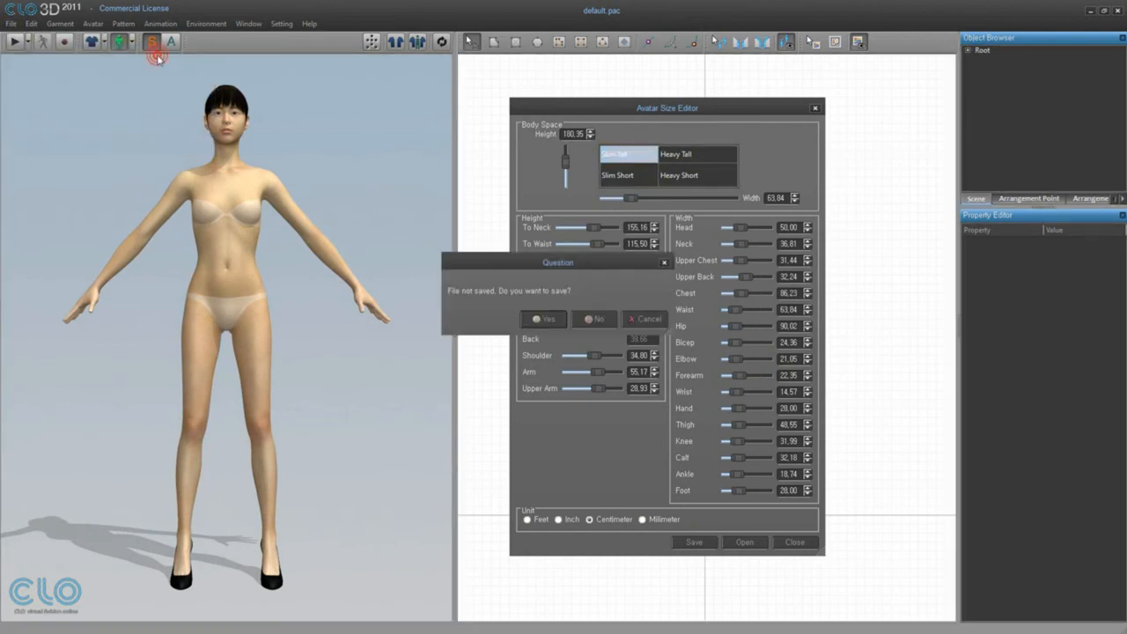
{"action": "left_click", "coordinate": [543, 318]}
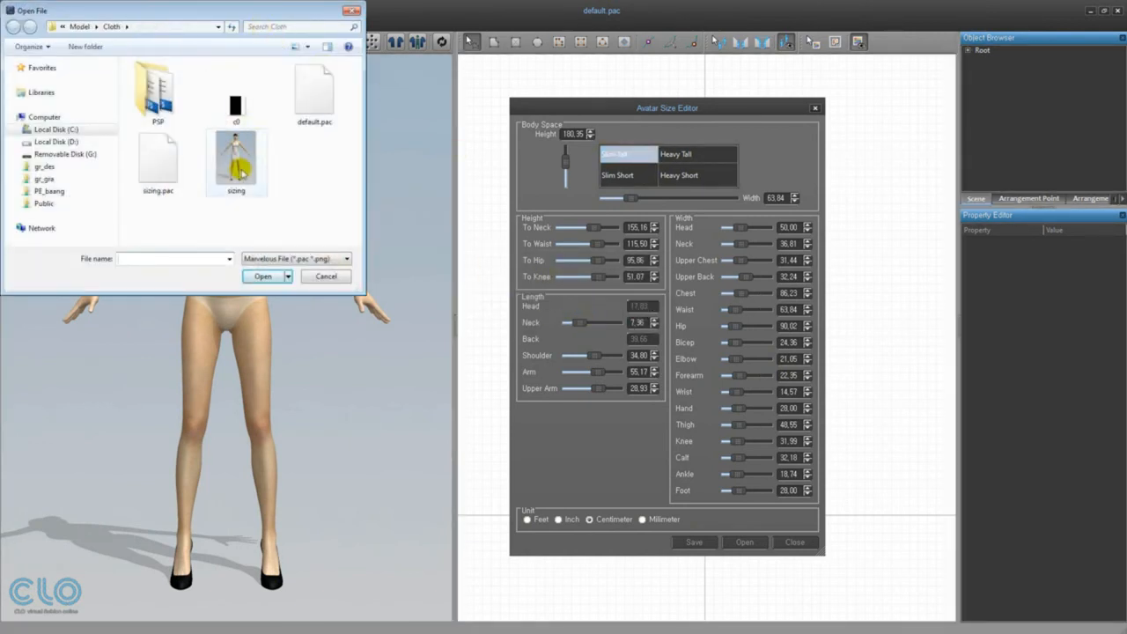
{"action": "left_click", "coordinate": [261, 275]}
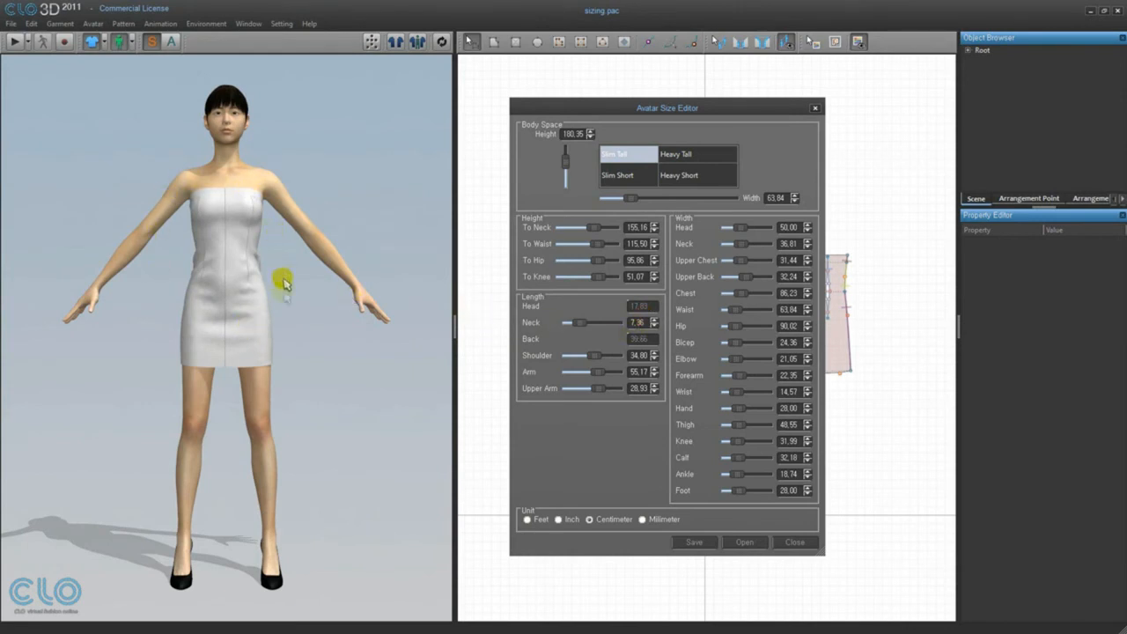
{"action": "mouse_move", "coordinate": [58, 133]}
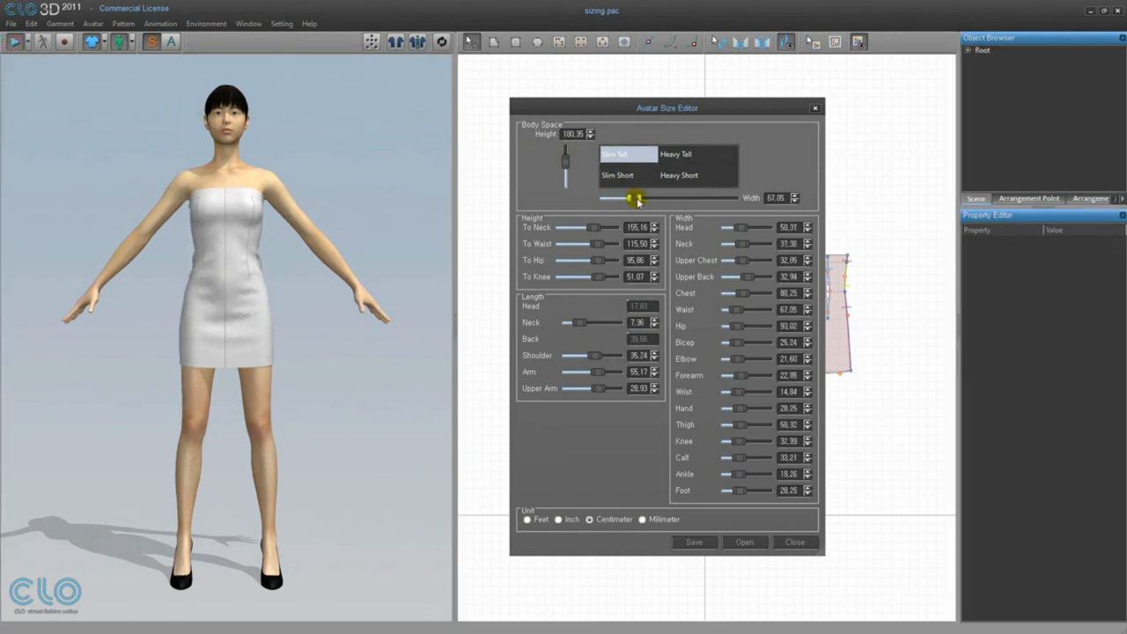
Slide the avatar width back and forth until the dress refits at 69.54
{"action": "left_click_drag", "start_coordinate": [635, 197], "coordinate": [676, 197]}
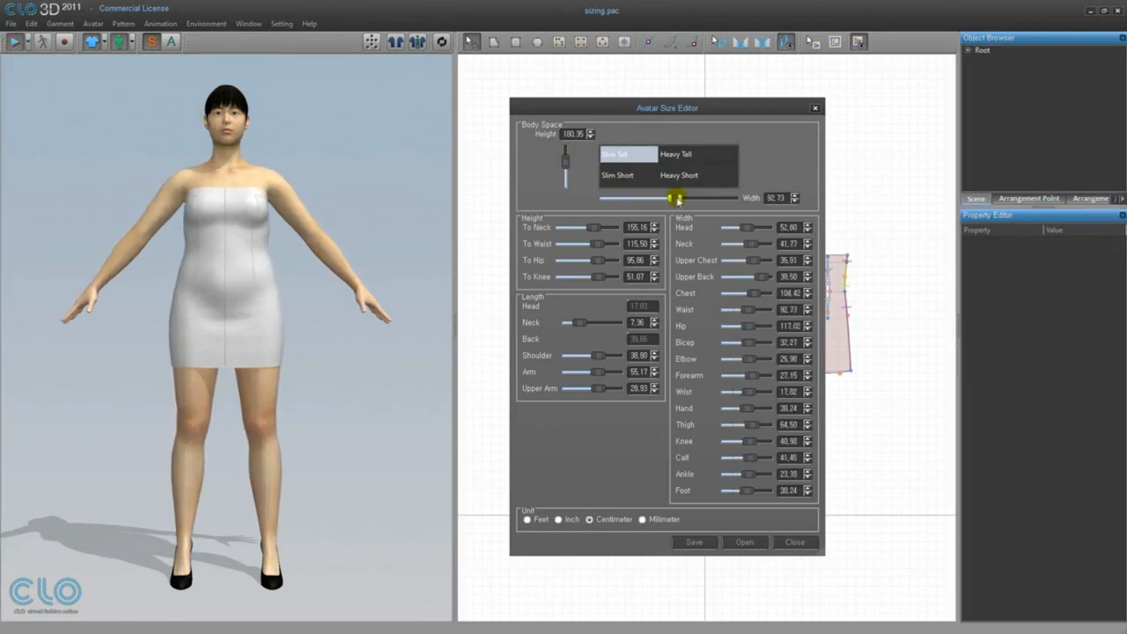
{"action": "left_click_drag", "start_coordinate": [672, 197], "coordinate": [688, 197]}
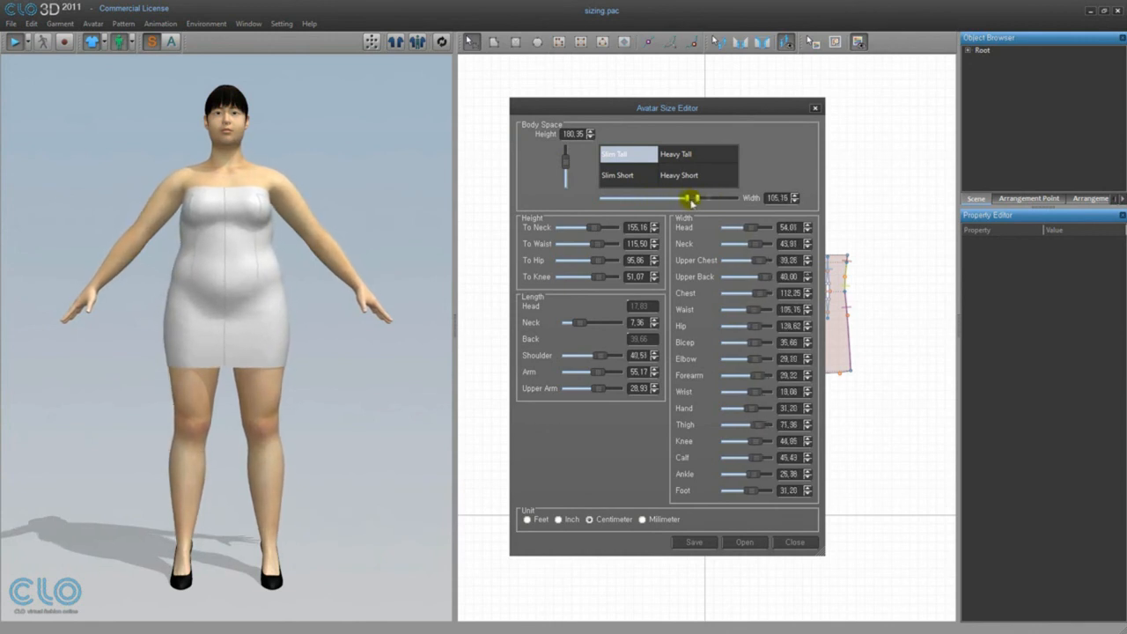
{"action": "left_click_drag", "start_coordinate": [689, 198], "coordinate": [610, 198]}
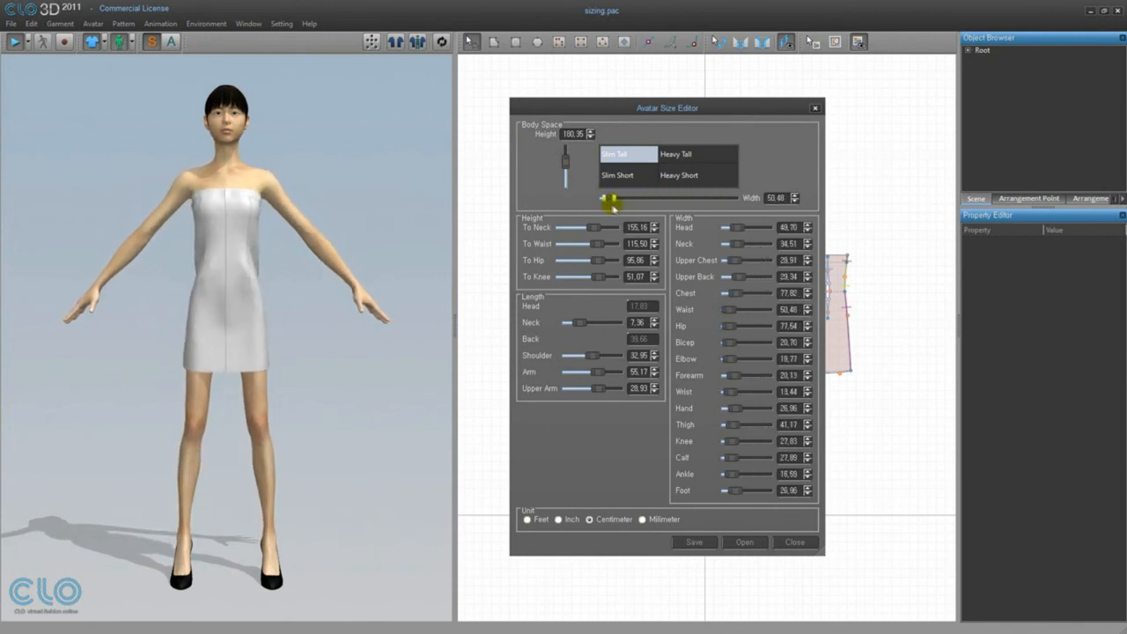
{"action": "left_click_drag", "start_coordinate": [613, 198], "coordinate": [640, 198]}
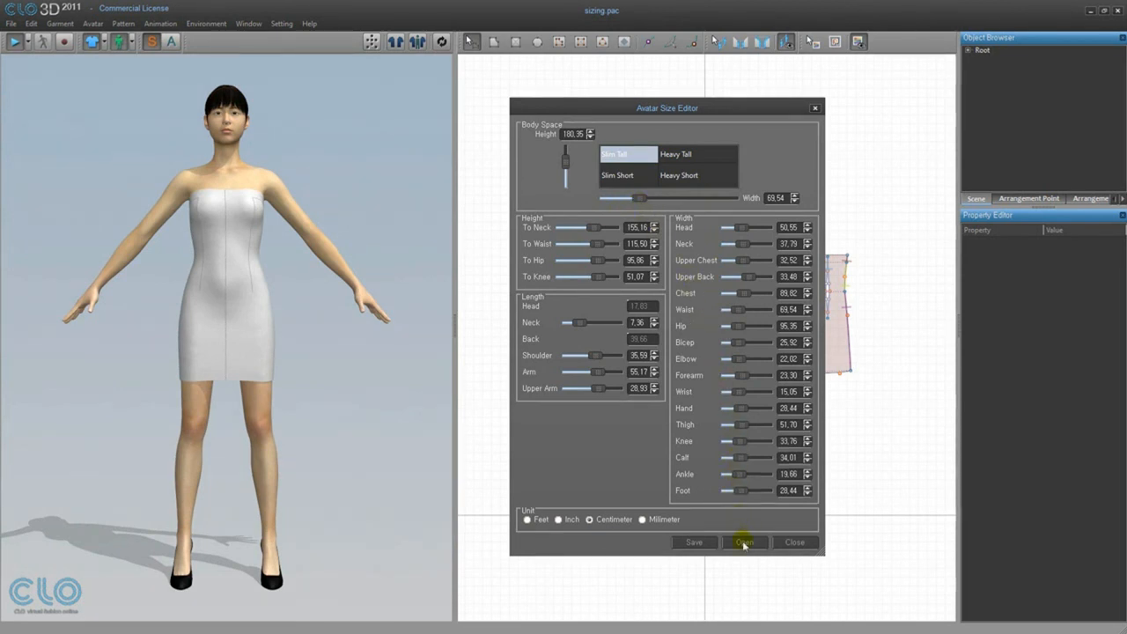
{"action": "left_click", "coordinate": [744, 541]}
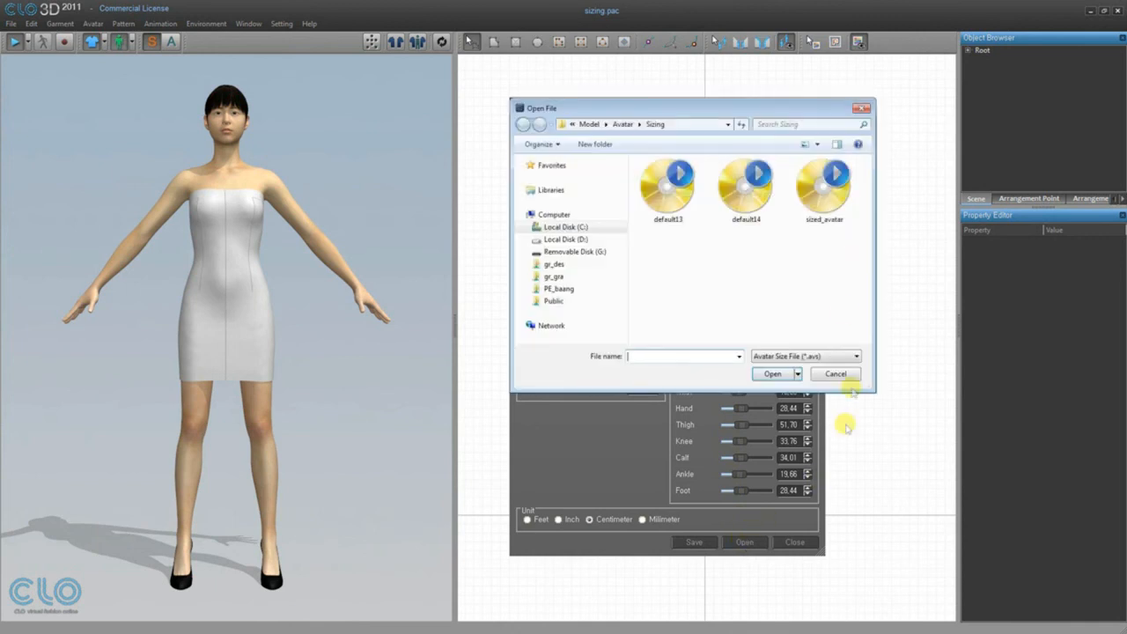